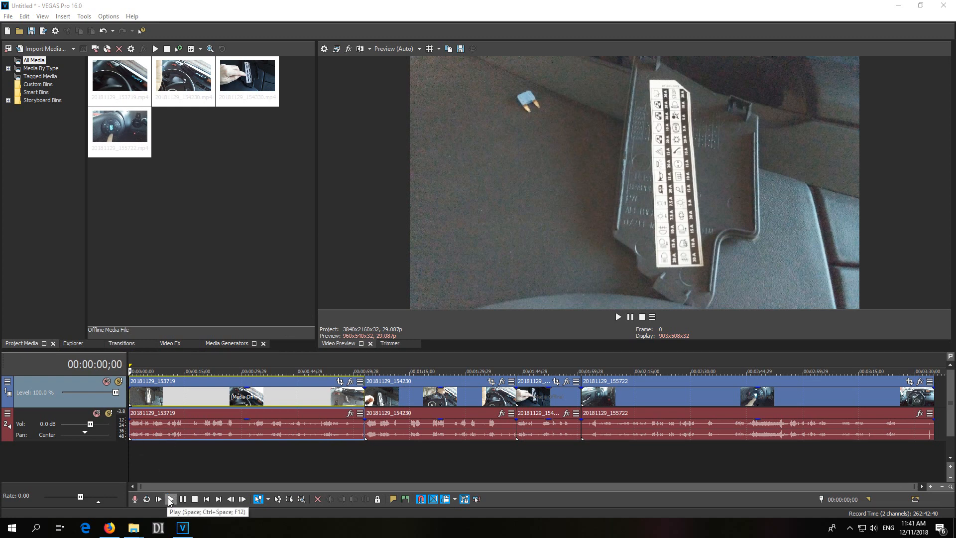
Step: Preview the timeline, then check the first clip's Playback rate in its properties without changing it
left_click(170, 499)
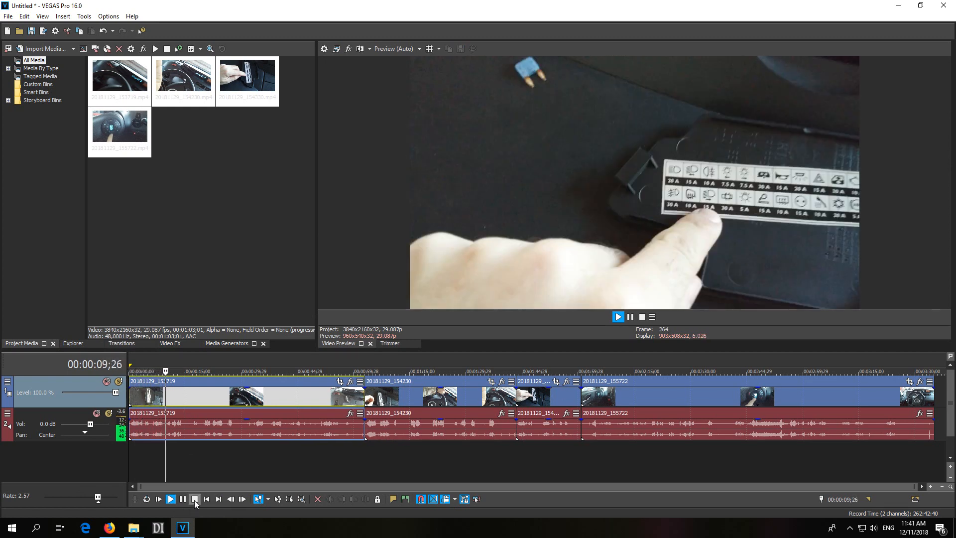
left_click(194, 499)
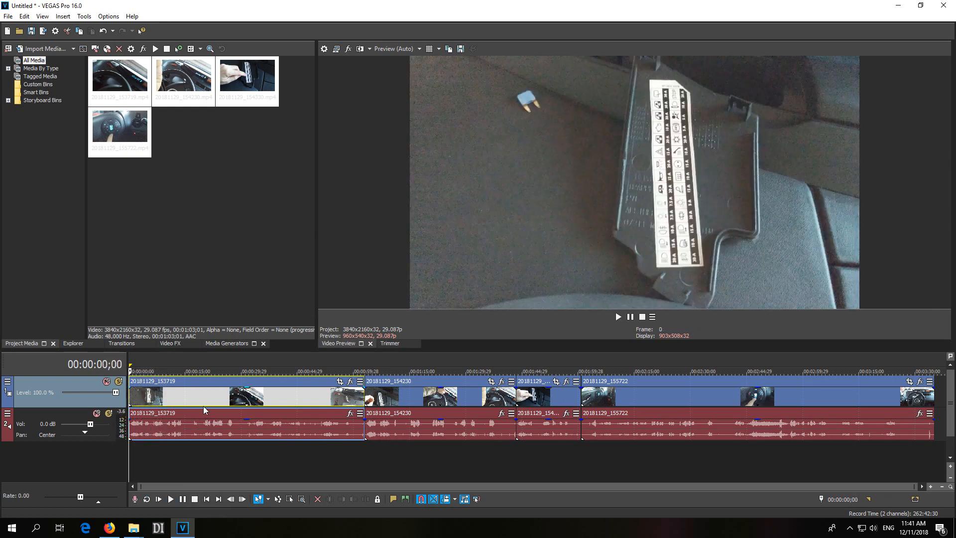
right_click(201, 430)
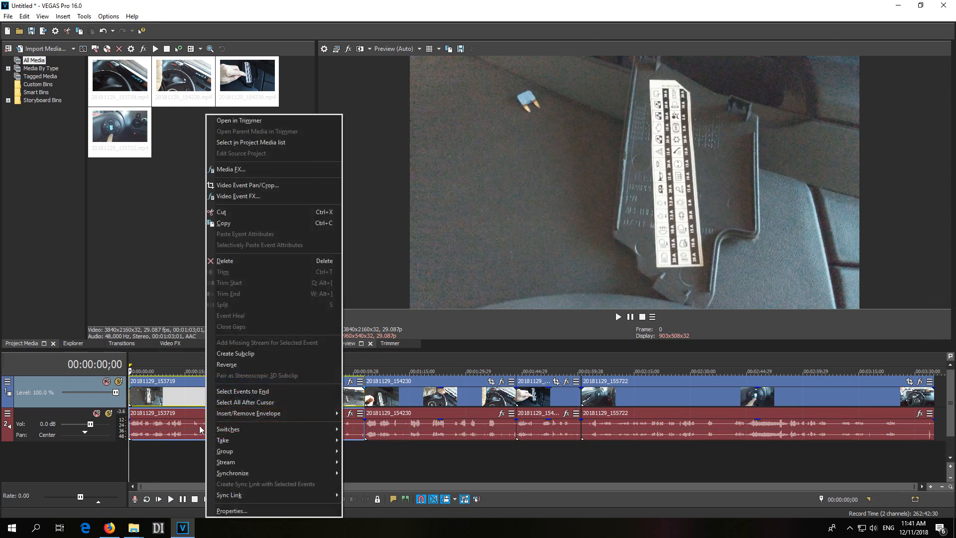
left_click(230, 510)
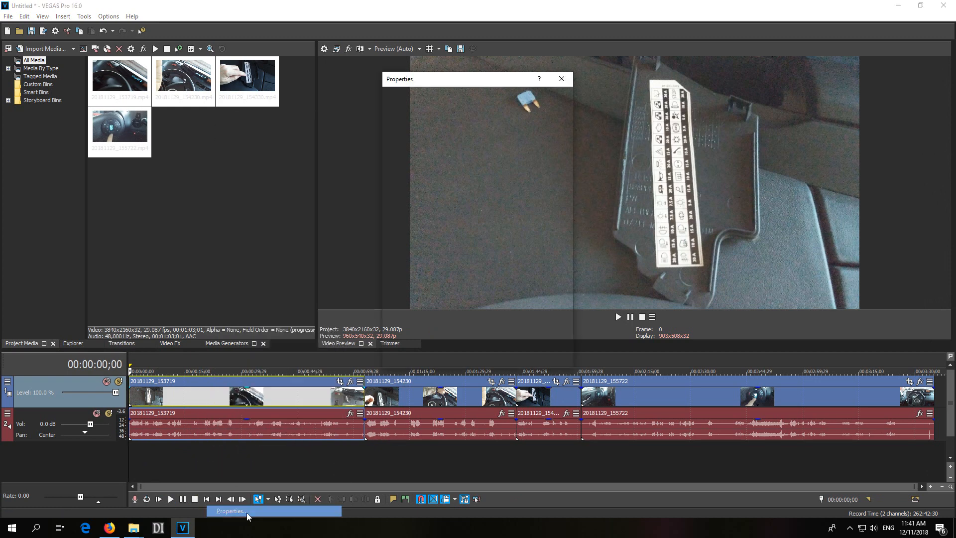
left_click(230, 511)
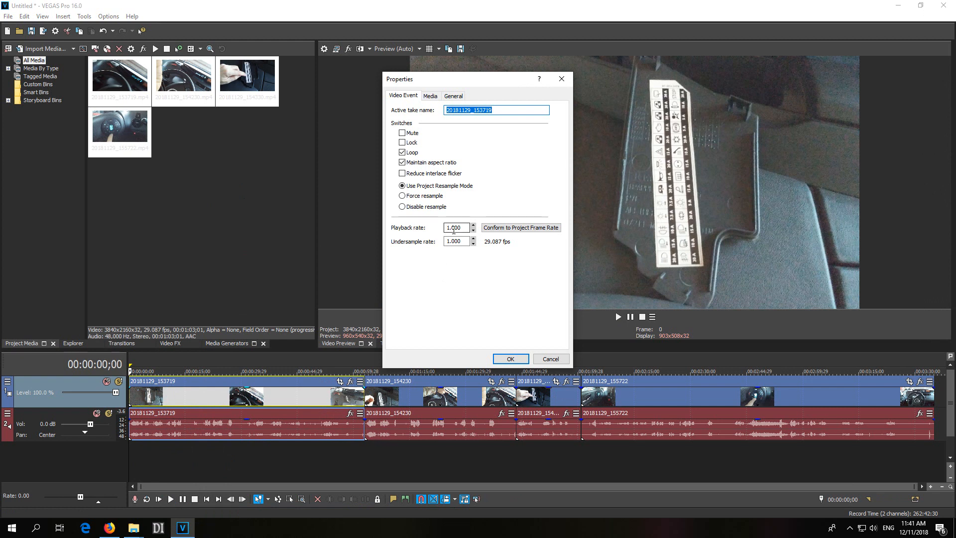
mouse_move(421, 234)
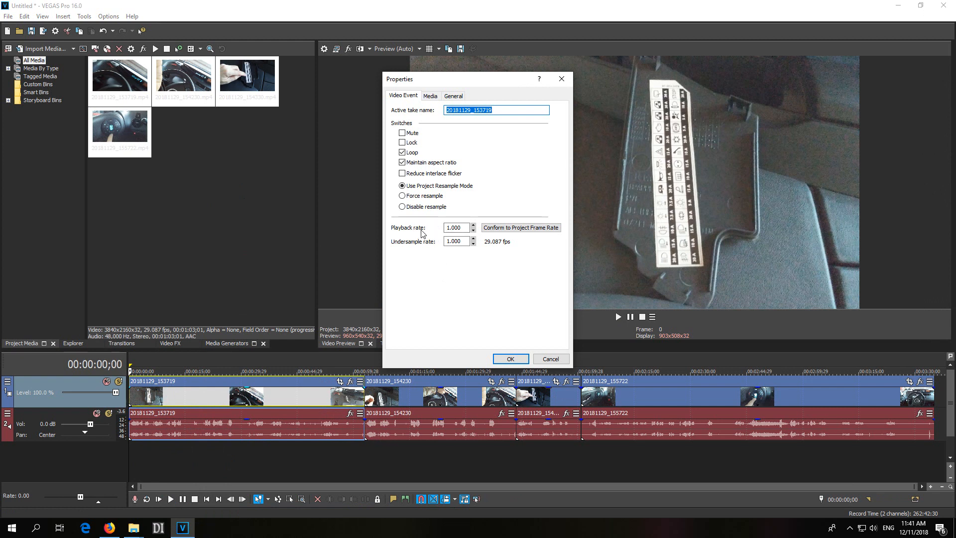
left_click(510, 359)
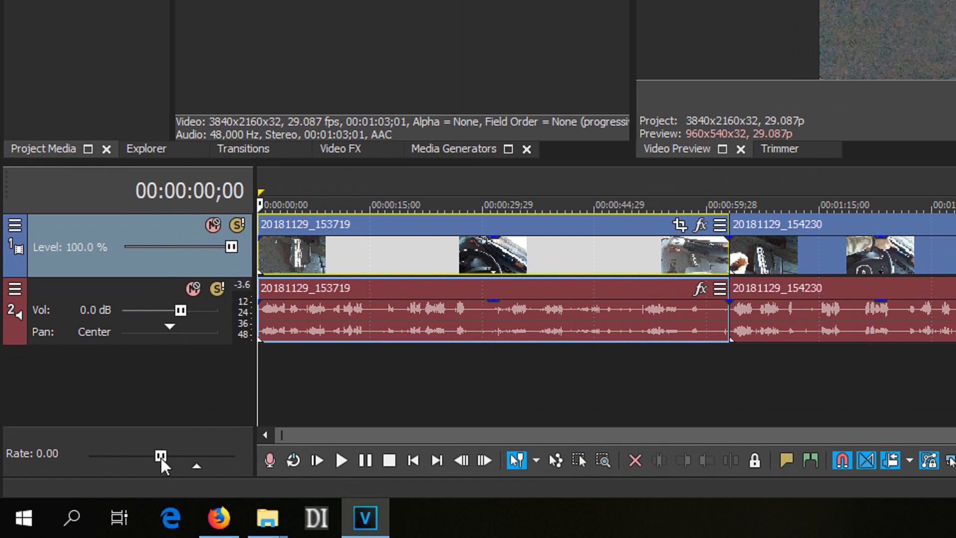
mouse_move(202, 476)
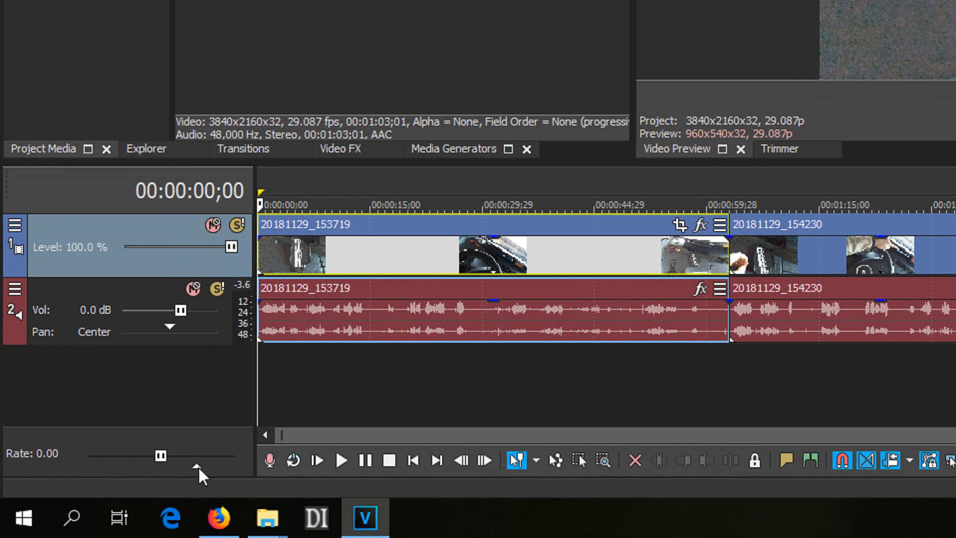
Step: Play the timeline from the start to confirm it now runs at the normal 1.00 rate
left_click(341, 460)
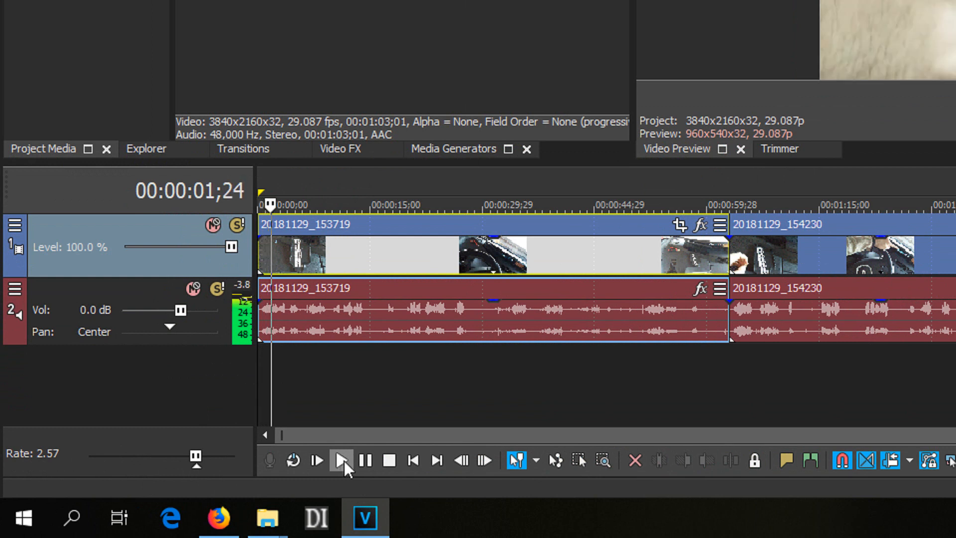
left_click(342, 460)
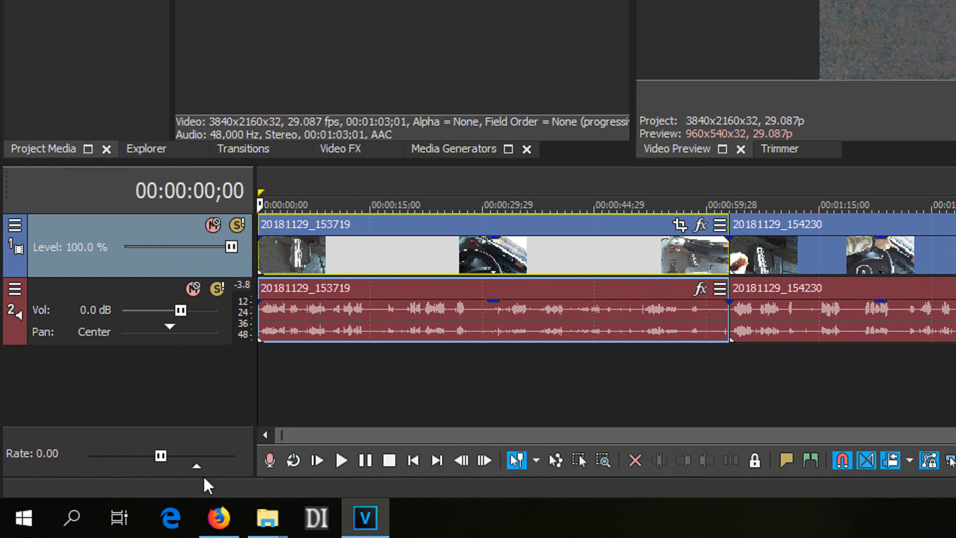
mouse_move(198, 476)
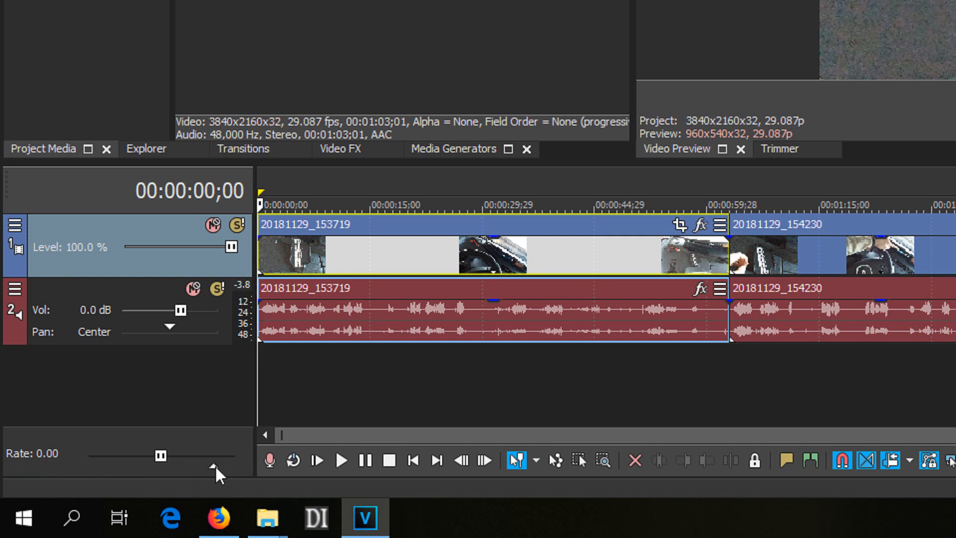
mouse_move(209, 485)
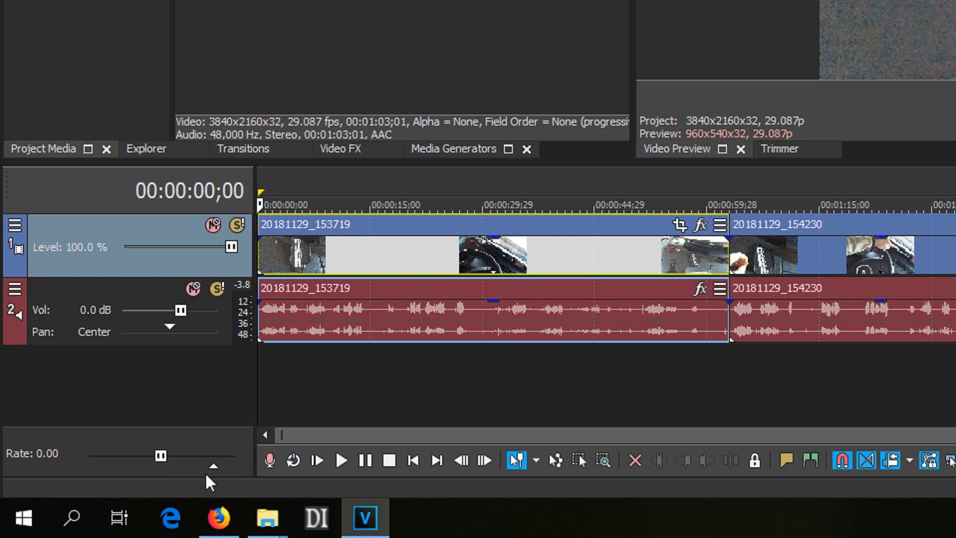
mouse_move(218, 474)
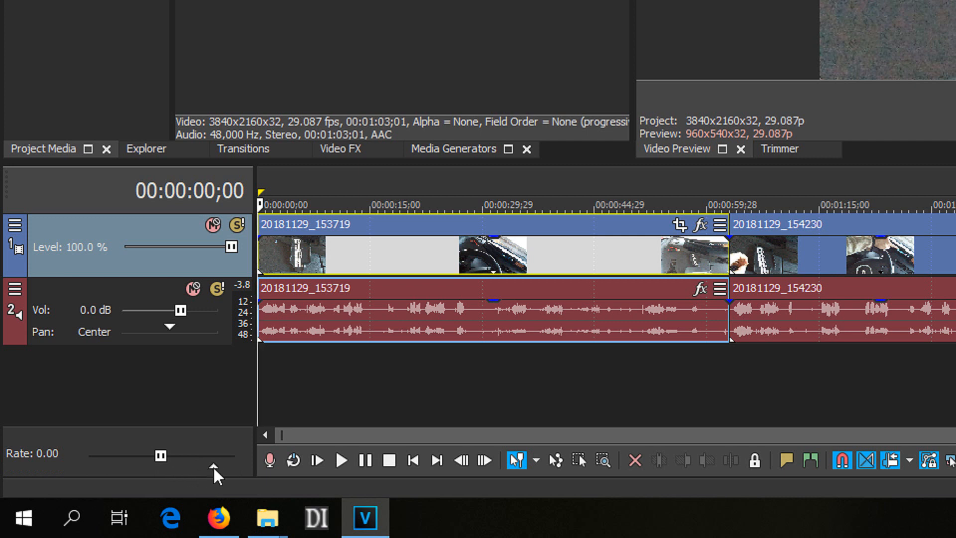
mouse_move(211, 475)
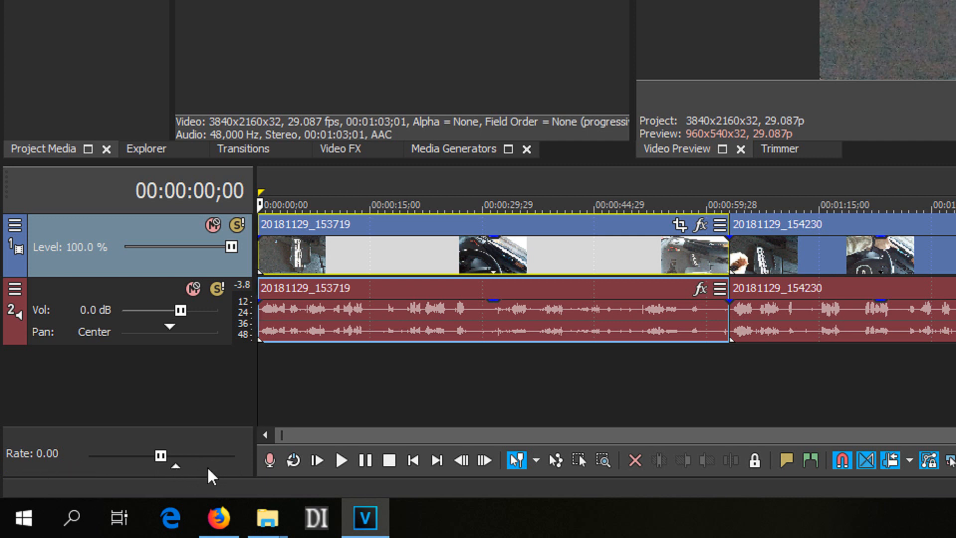
mouse_move(267, 517)
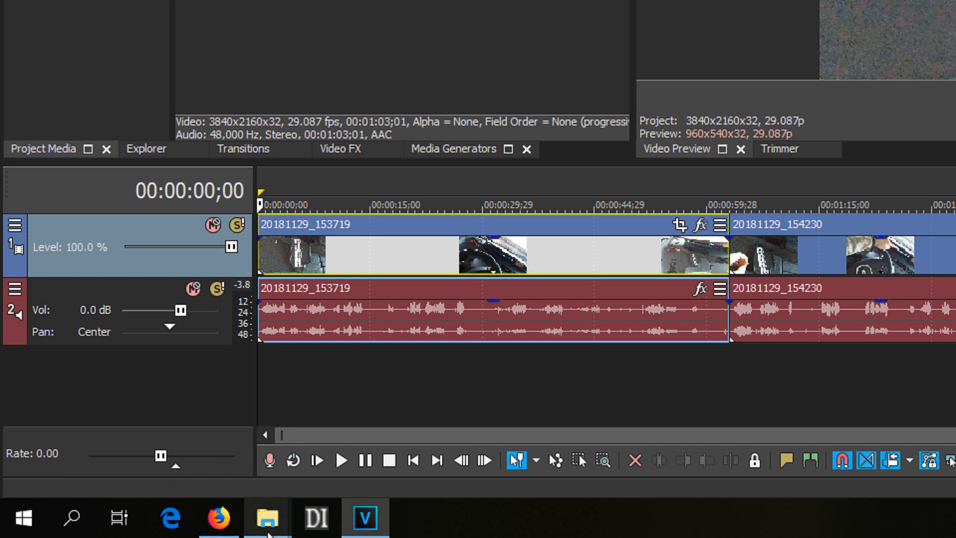
mouse_move(341, 460)
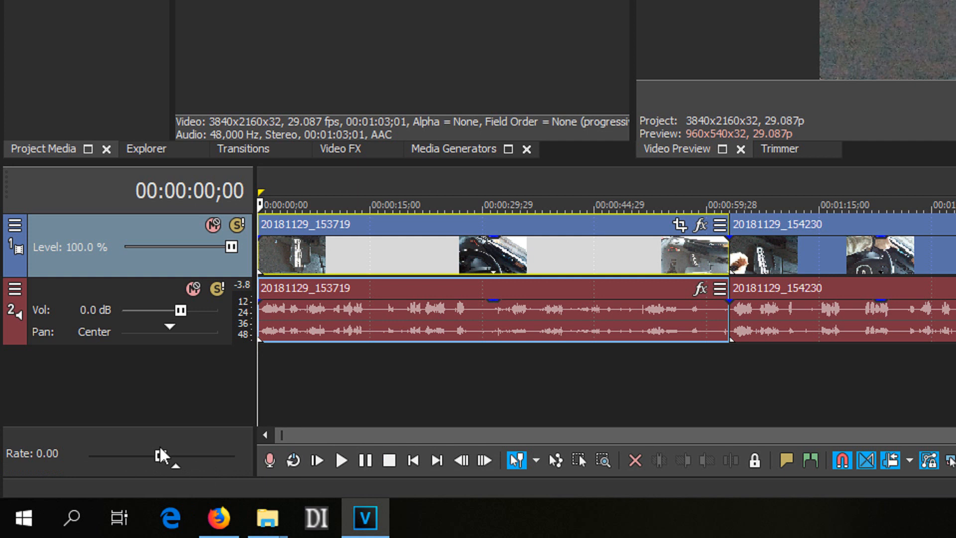
mouse_move(160, 456)
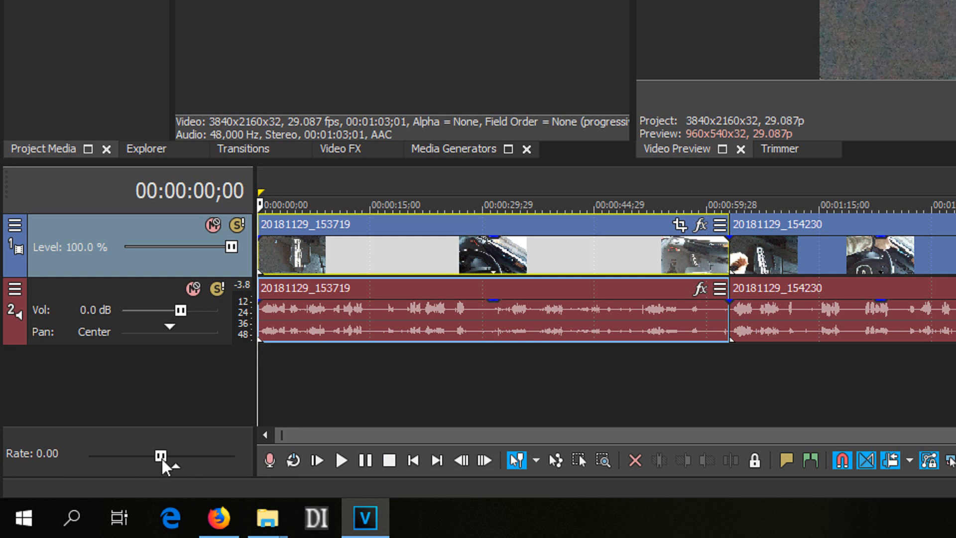
mouse_move(324, 484)
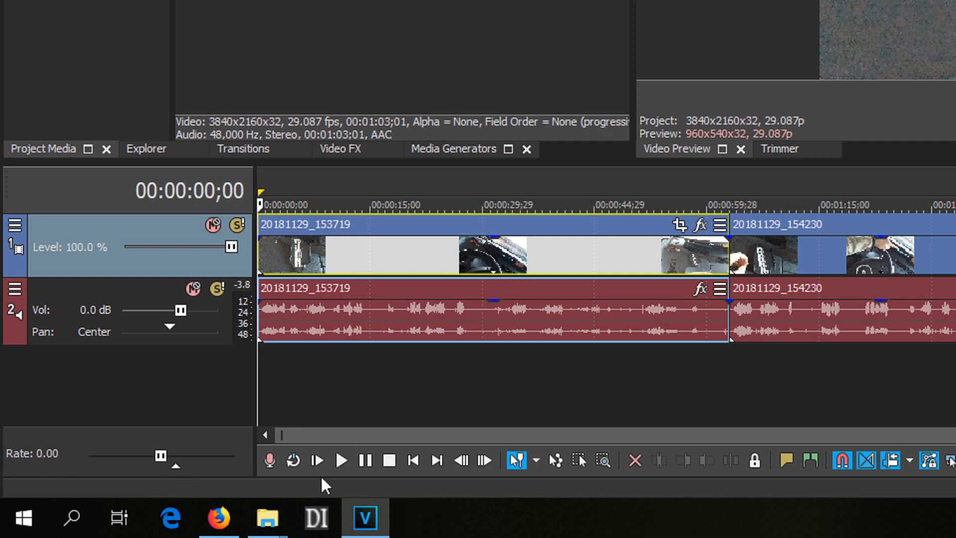
left_click(341, 460)
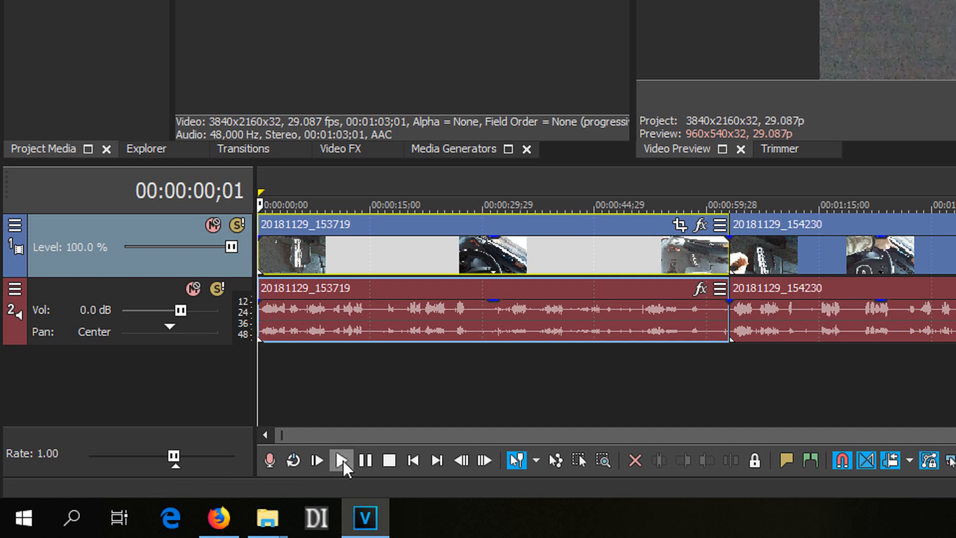
left_click(341, 460)
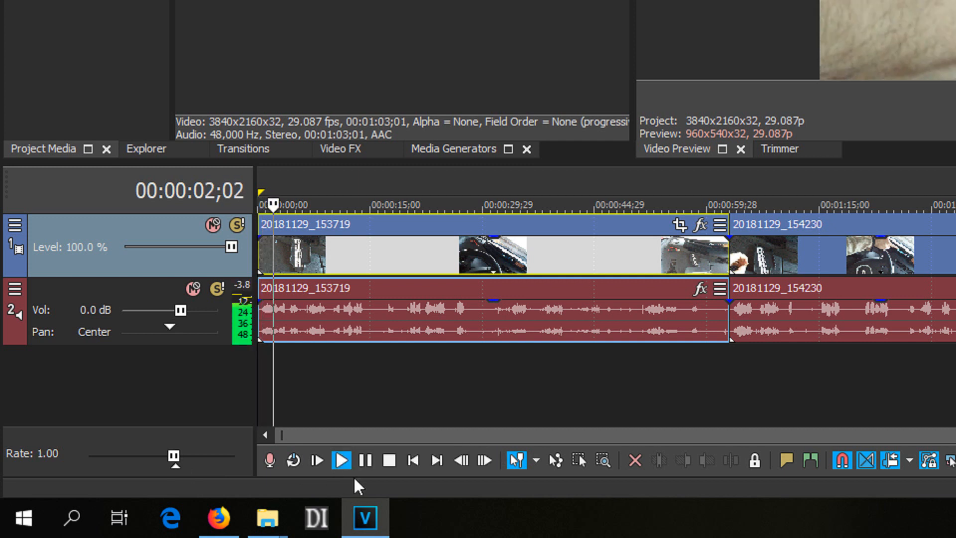
left_click(388, 460)
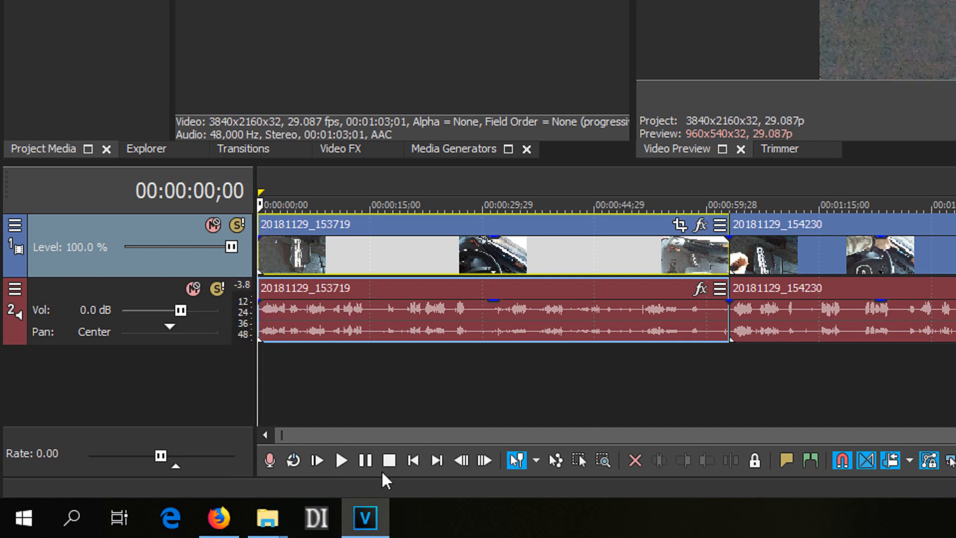